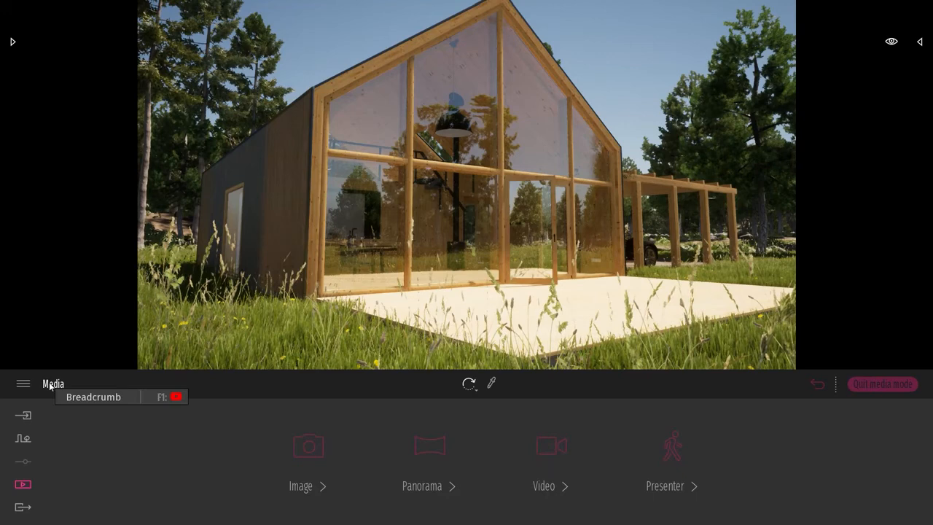
Open Video4 under Media > Video and scrub the playhead across Part03 into Part04
{"action": "left_click", "coordinate": [542, 486]}
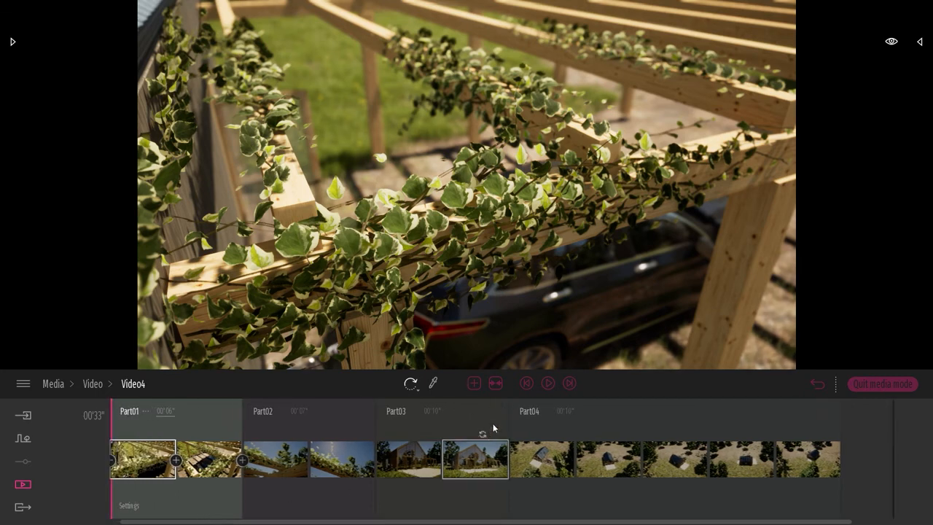
{"action": "left_click", "coordinate": [496, 382]}
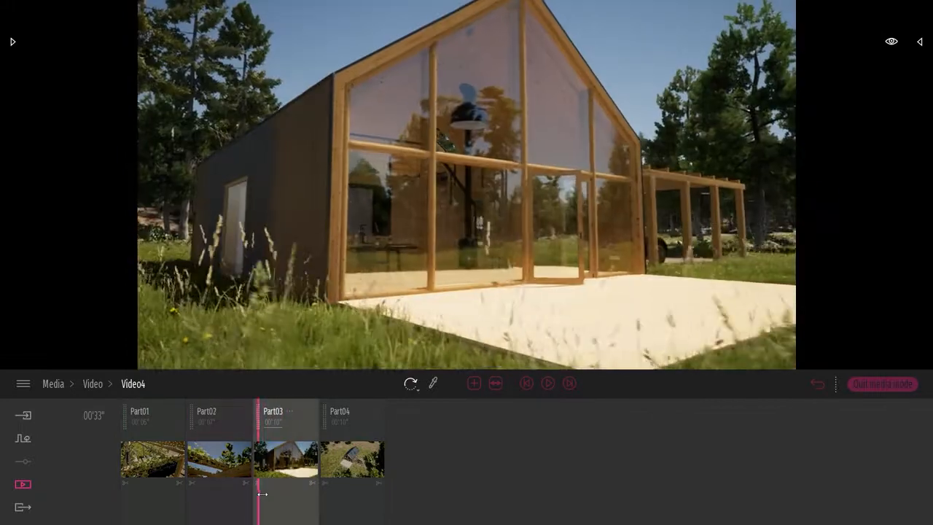
{"action": "left_click_drag", "start_coordinate": [256, 494], "coordinate": [285, 494]}
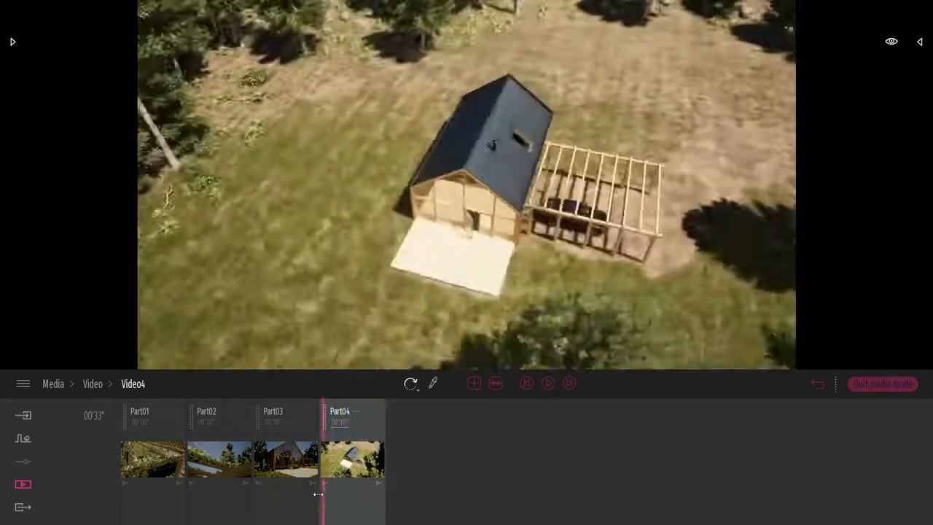
Switch to Export and bring up the Video export settings
{"action": "left_click", "coordinate": [23, 507]}
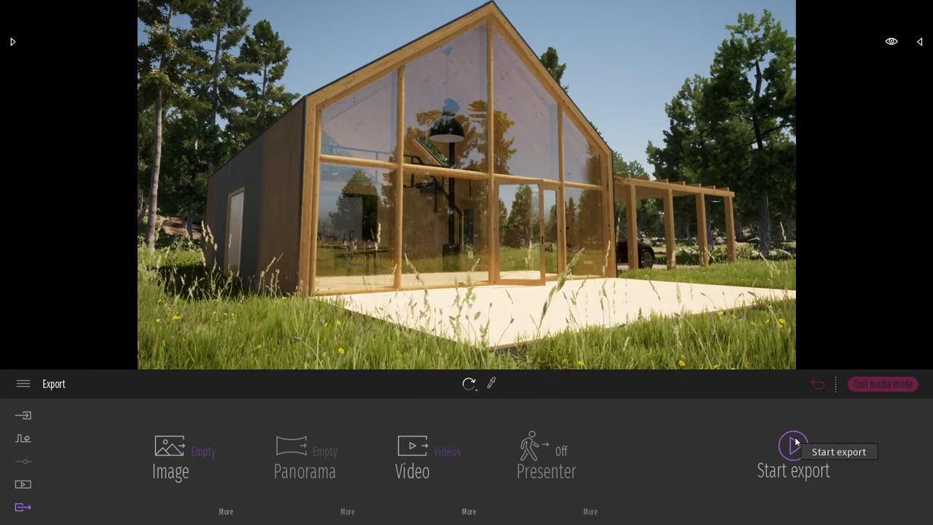
{"action": "mouse_move", "coordinate": [469, 421]}
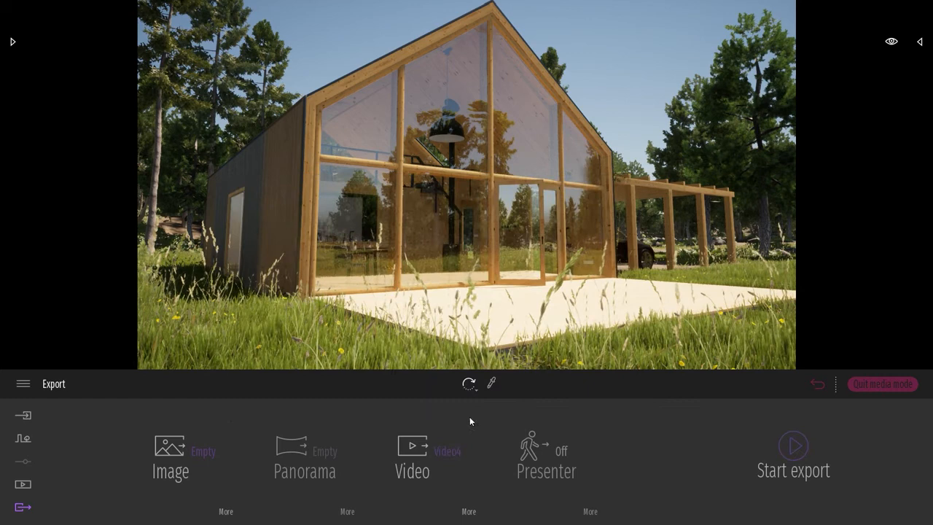
{"action": "left_click", "coordinate": [411, 454]}
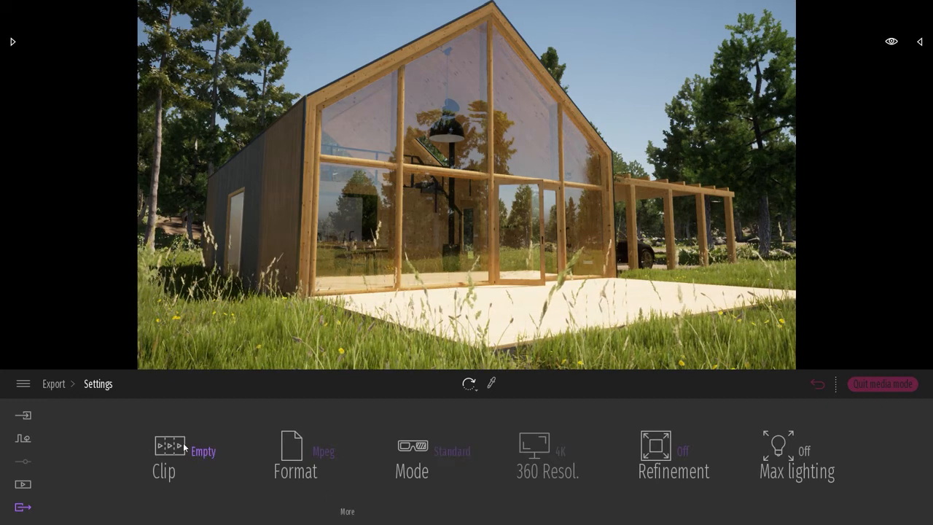
Choose Video4_Part03 as the only clip, so Selected medias shows 1 Clip
{"action": "left_click", "coordinate": [169, 446]}
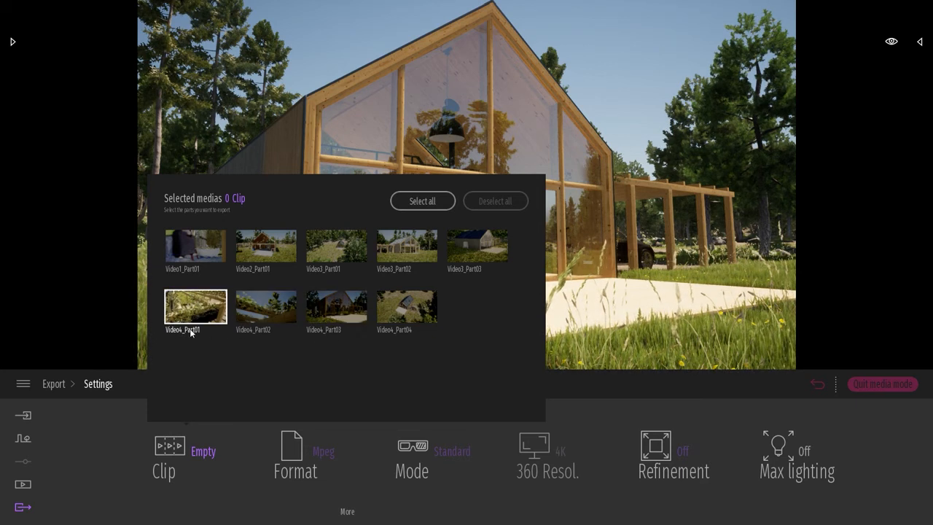
{"action": "left_click", "coordinate": [336, 306]}
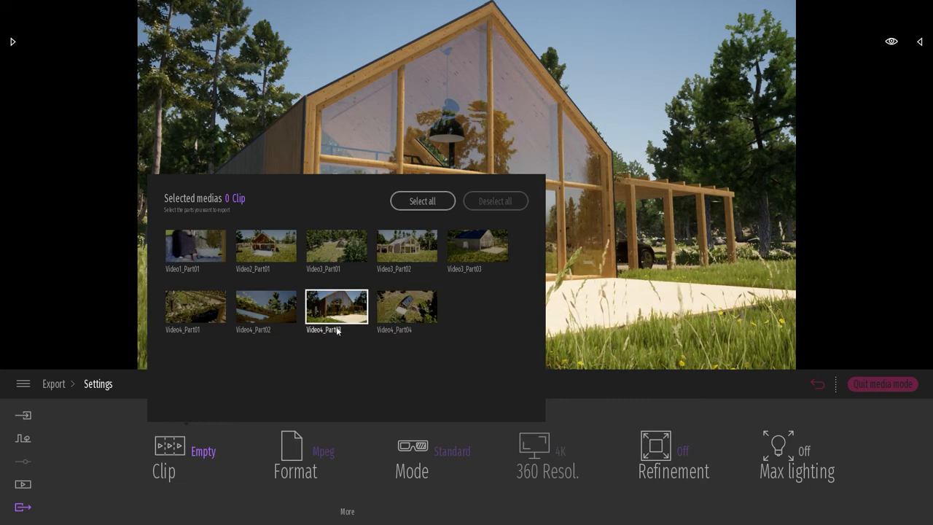
{"action": "left_click", "coordinate": [335, 306]}
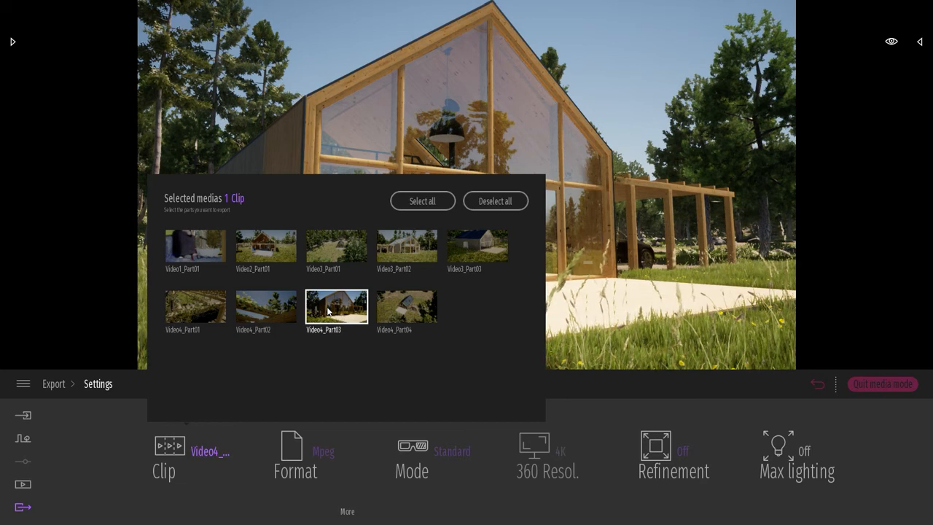
{"action": "mouse_move", "coordinate": [326, 327]}
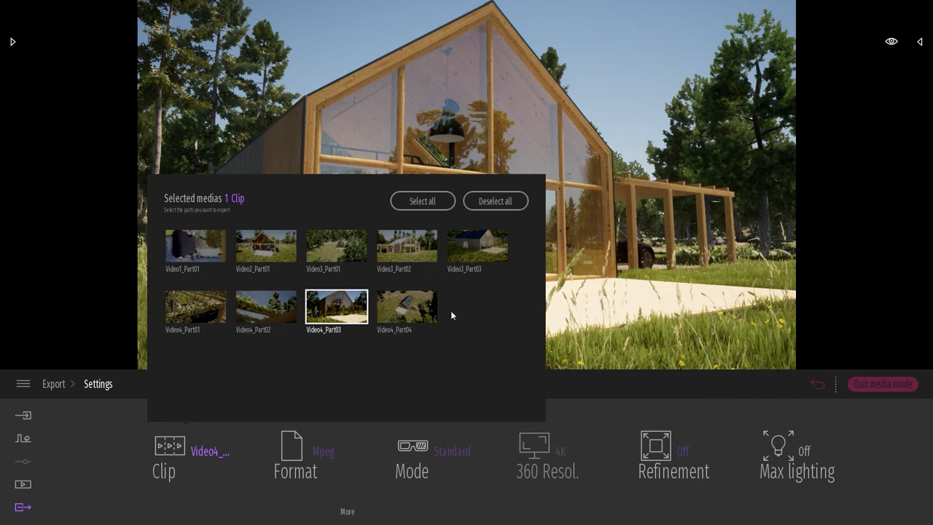
{"action": "mouse_move", "coordinate": [163, 317]}
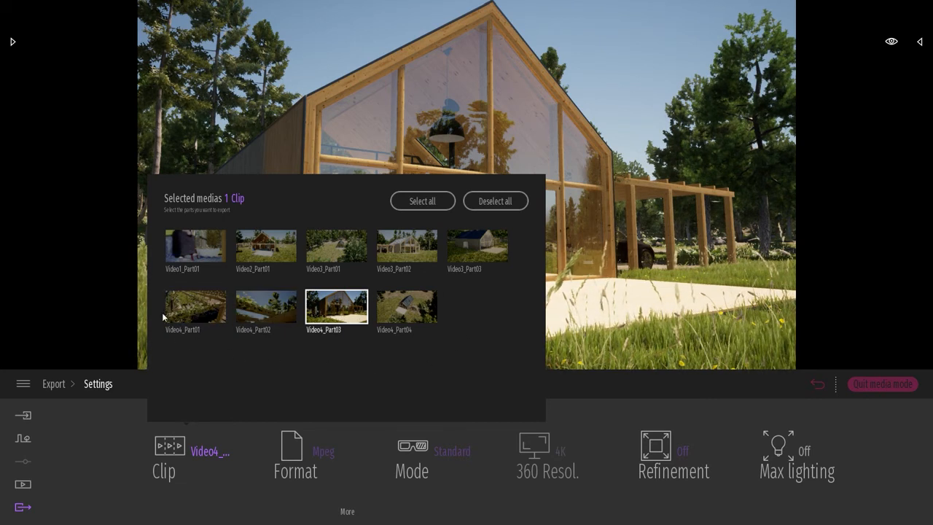
{"action": "mouse_move", "coordinate": [281, 370]}
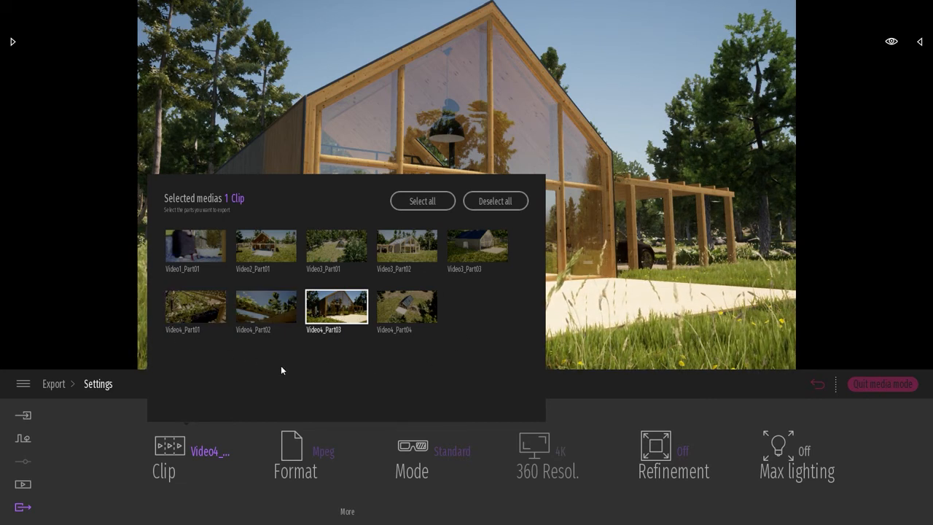